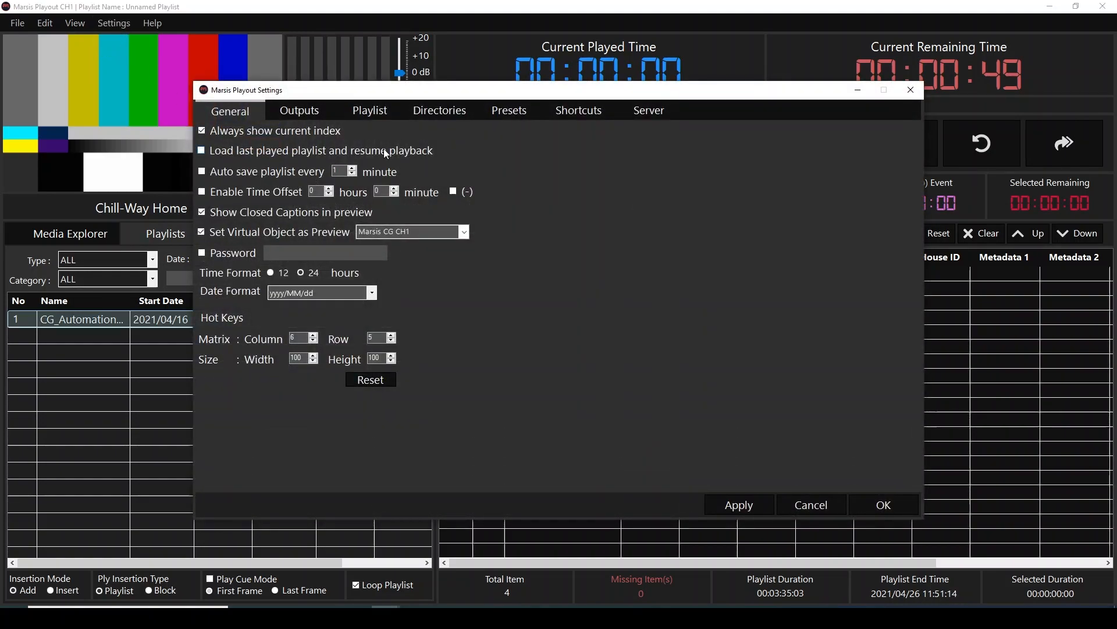
Show the CG preset settings and choose the CG_CH1 channel in the CG list
click(509, 110)
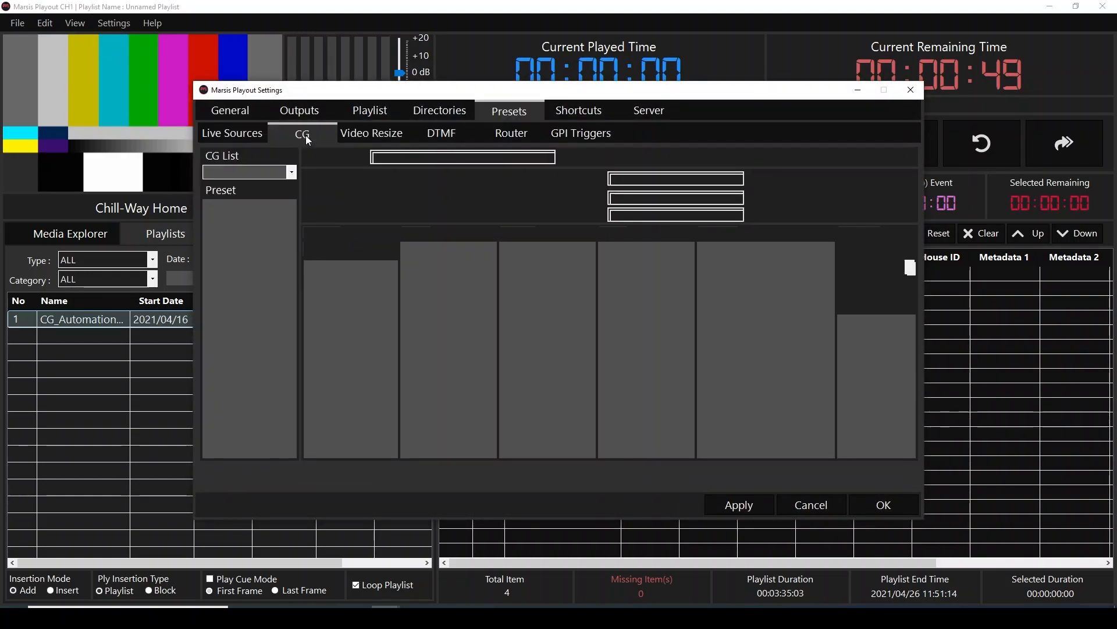
click(301, 133)
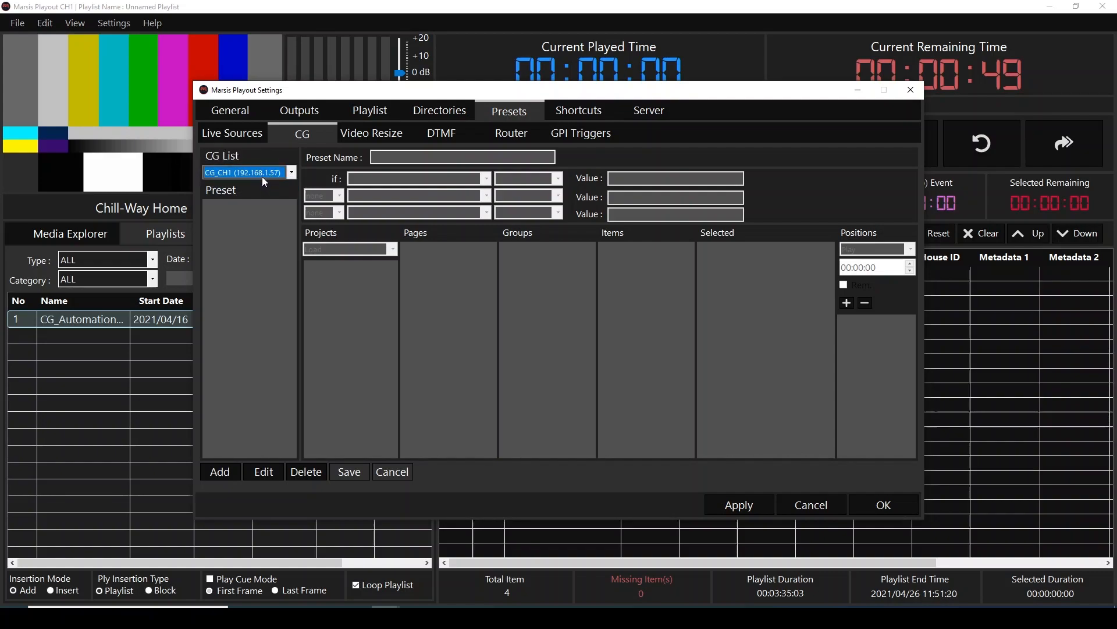
Add a new CG preset and name it Music_Playing
click(220, 472)
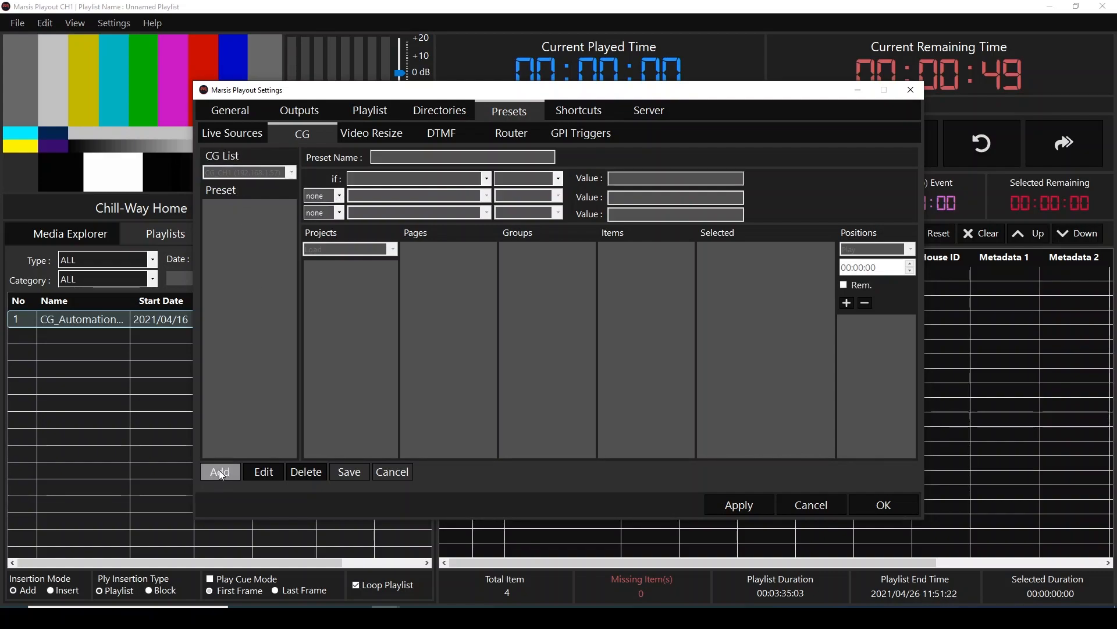
click(220, 471)
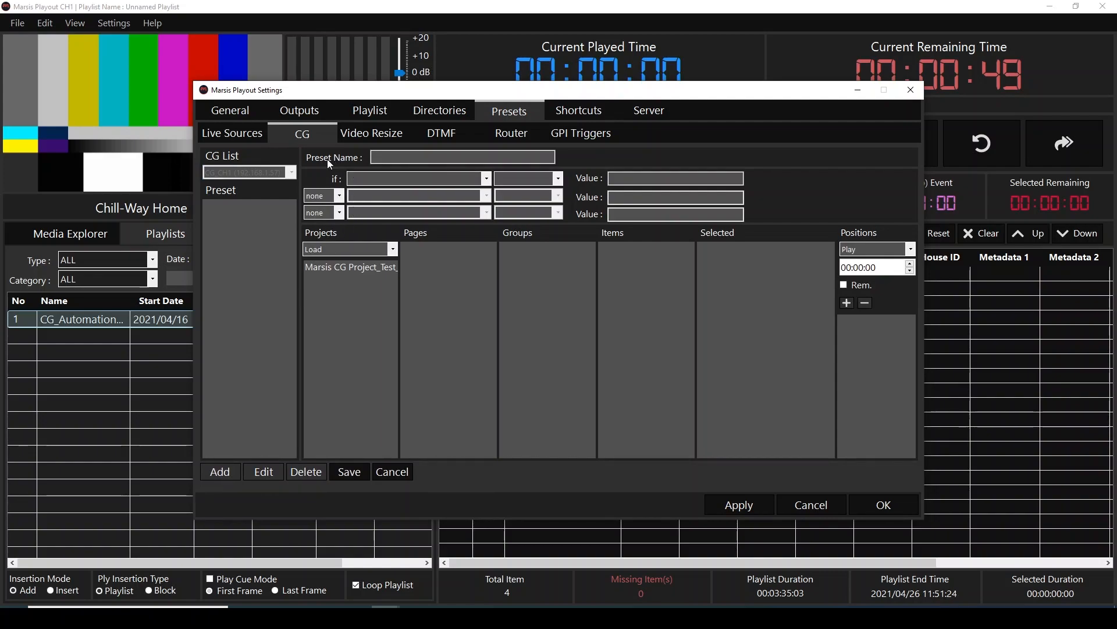
click(462, 157)
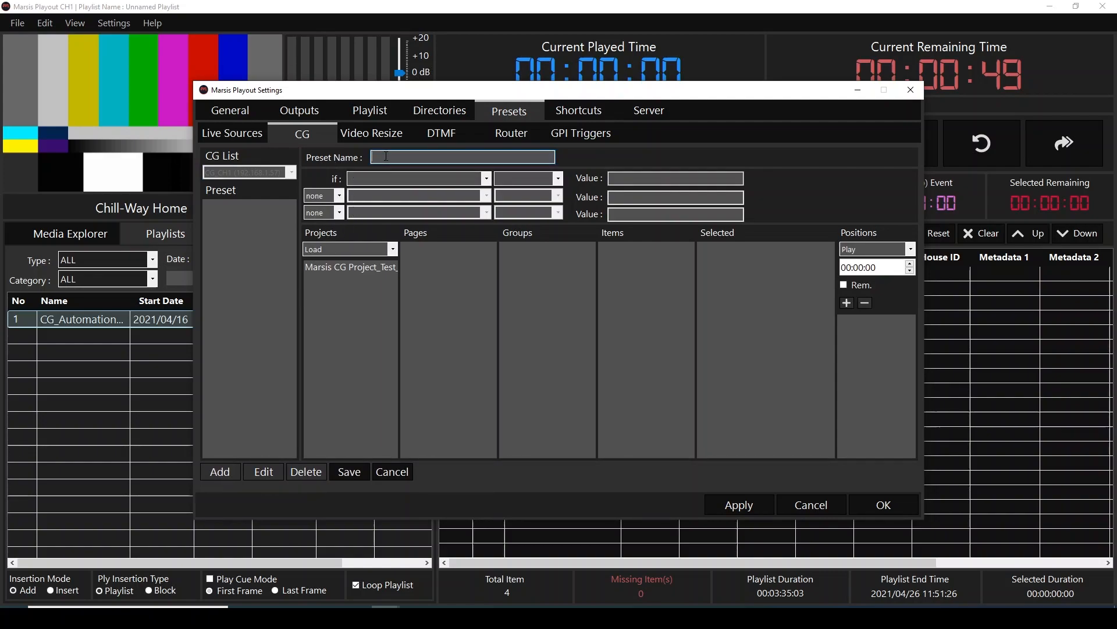
text(Music_Pla)
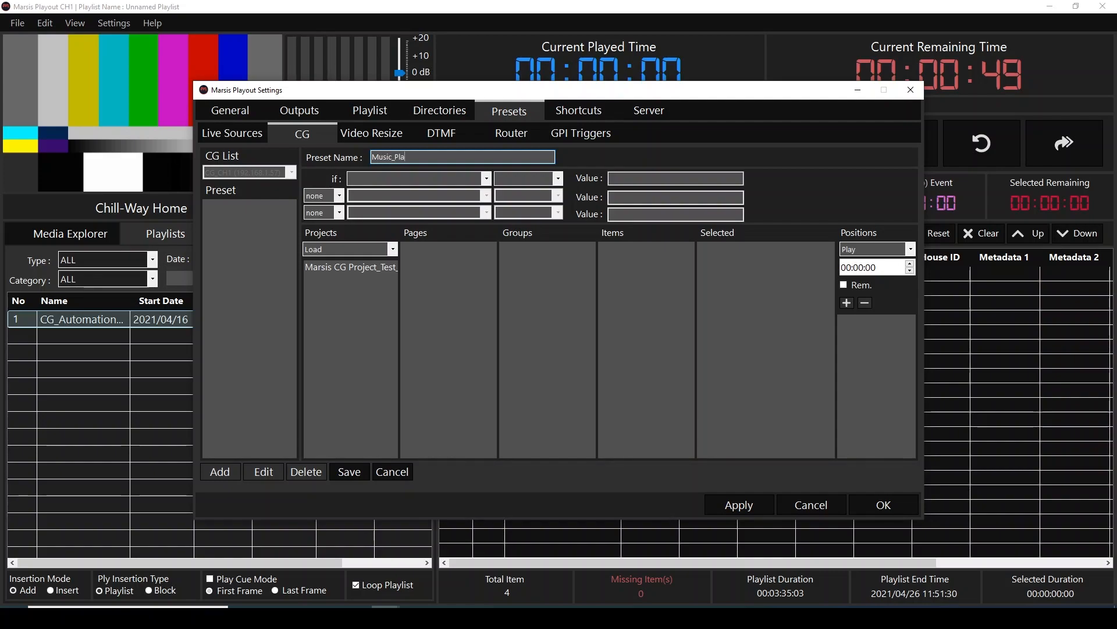
text(ying)
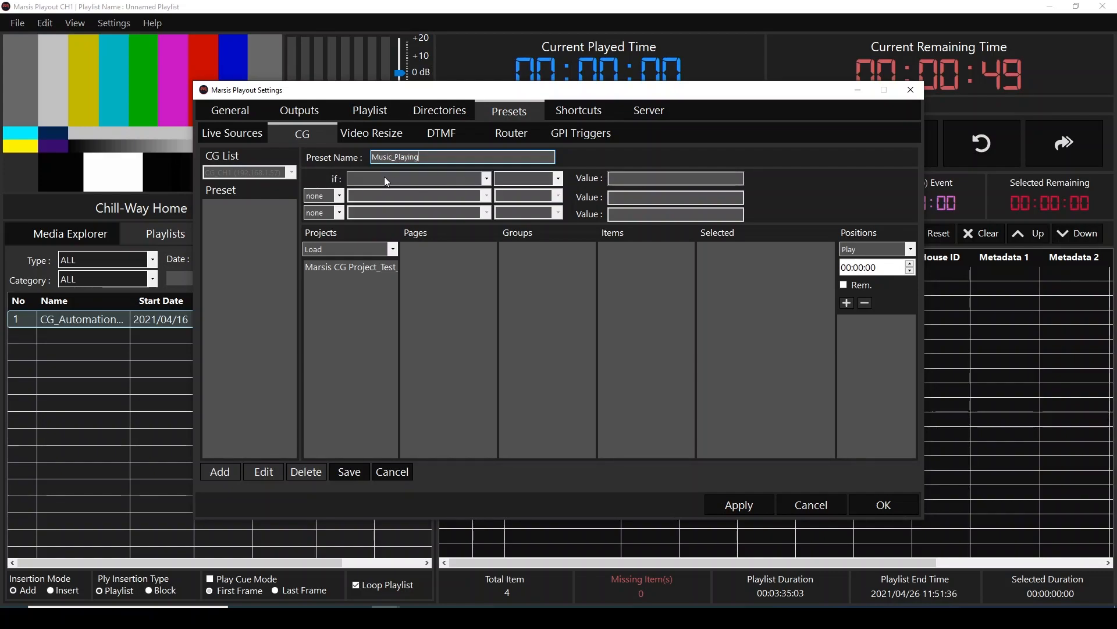
Set the preset condition to Category Contains Music
click(416, 178)
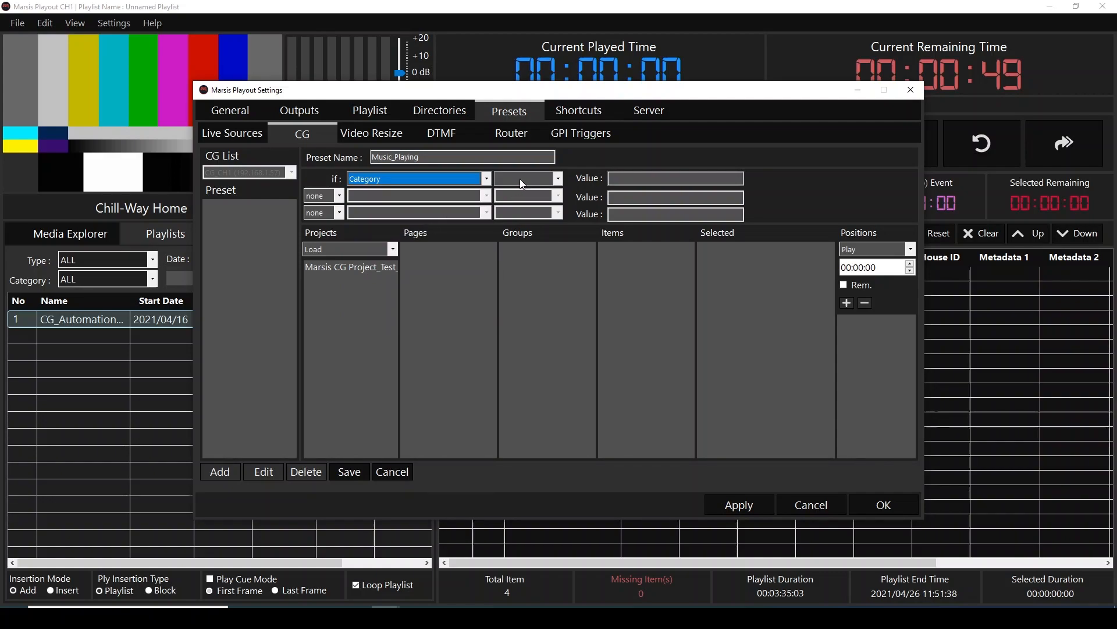
click(524, 178)
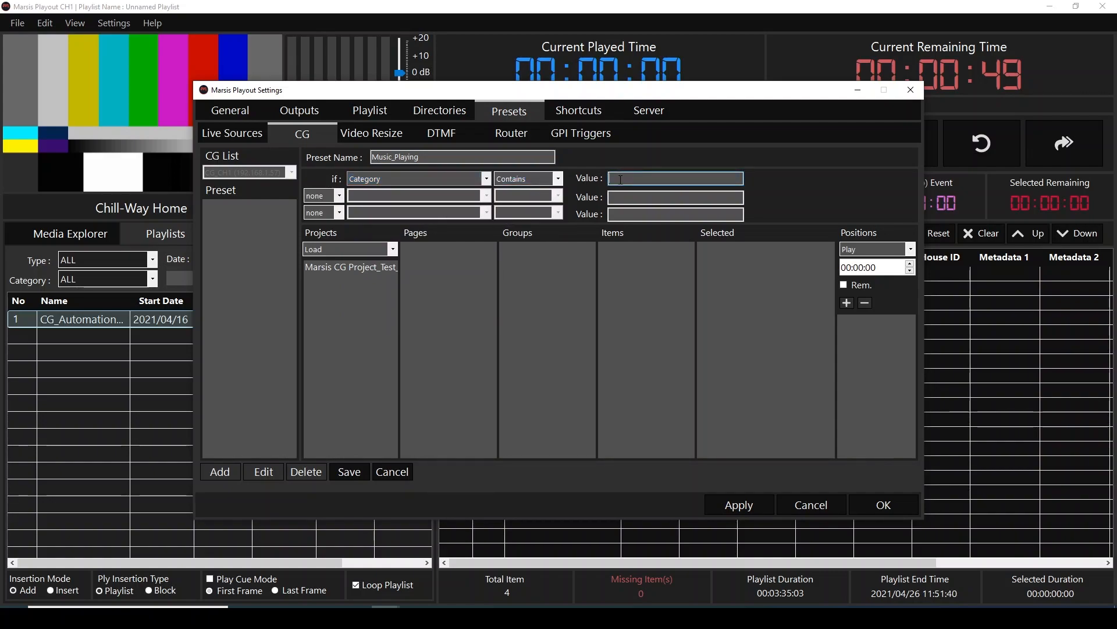
text(Music)
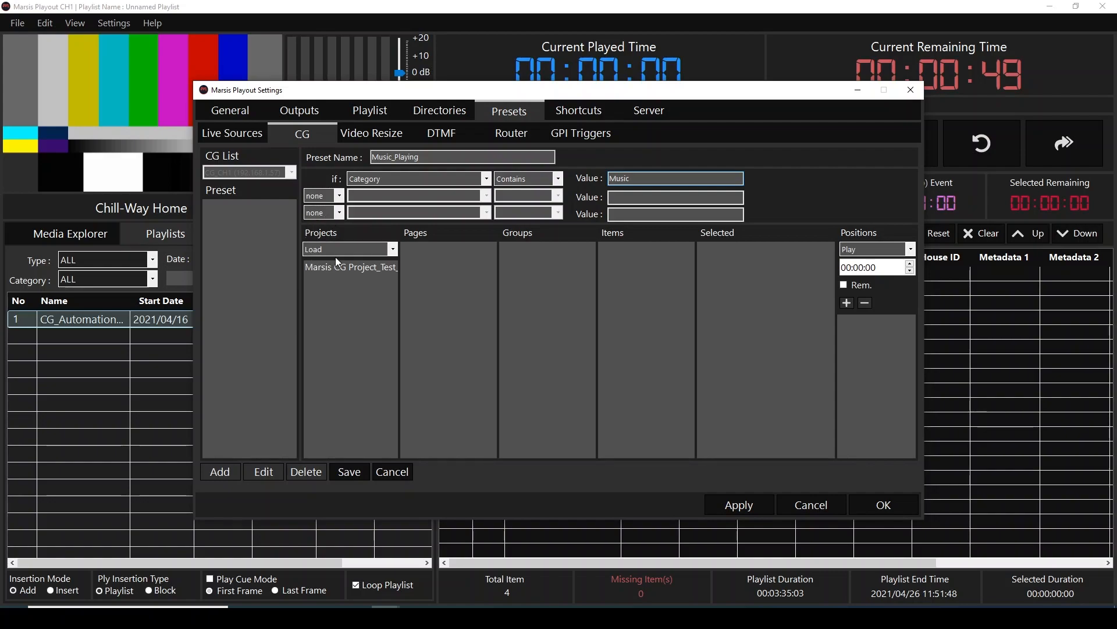
Select the Marsis CG Project_Test project and its Page1 to list the page's graphic items
click(351, 267)
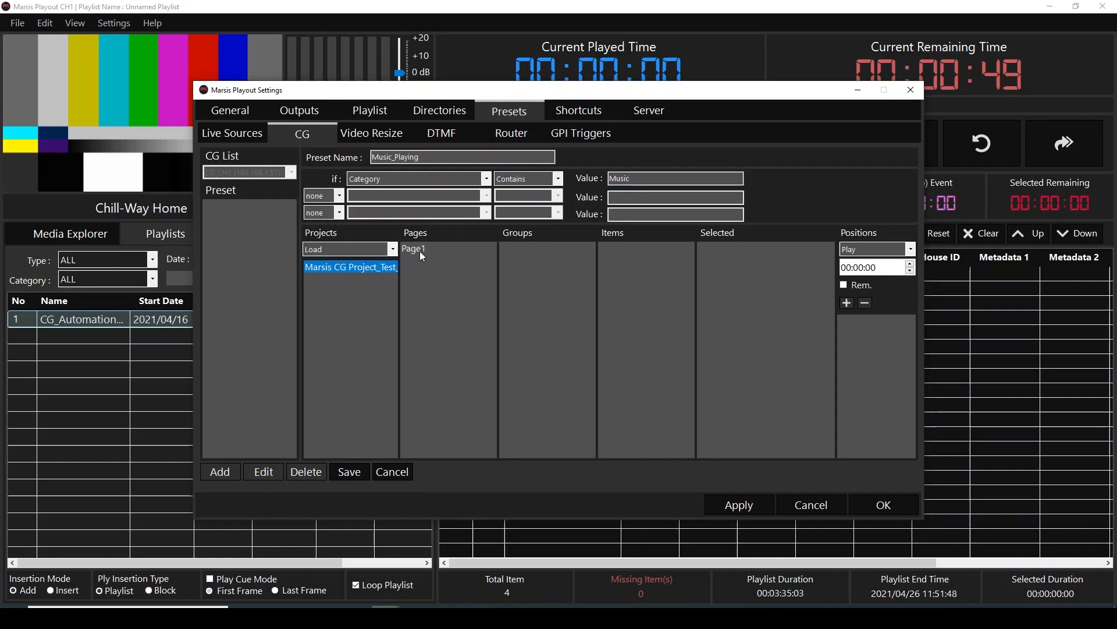
click(414, 249)
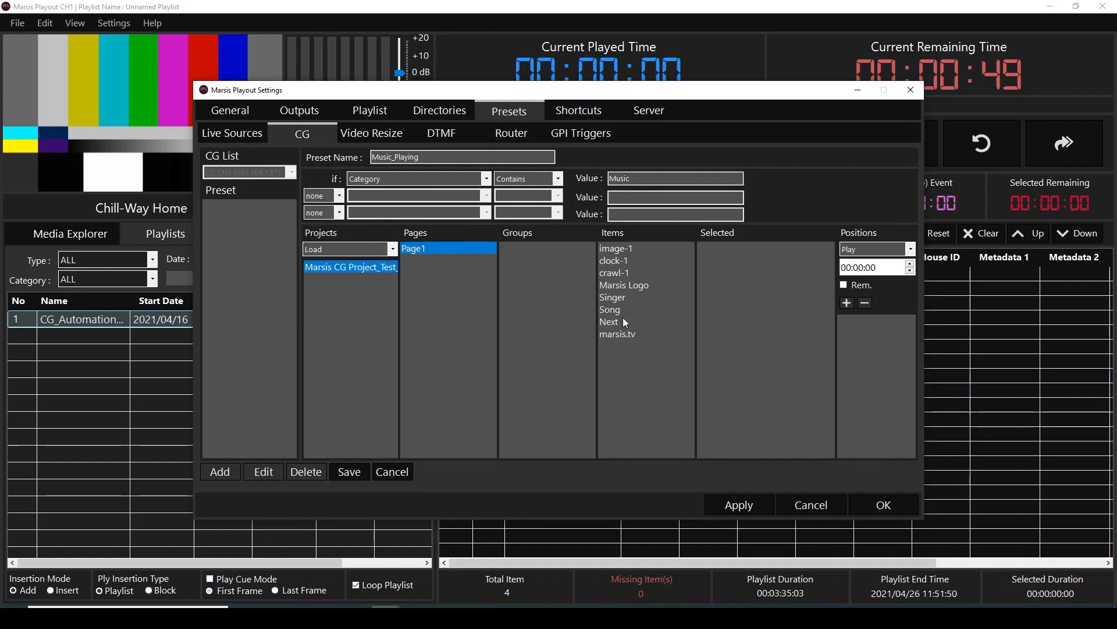
mouse_move(639, 250)
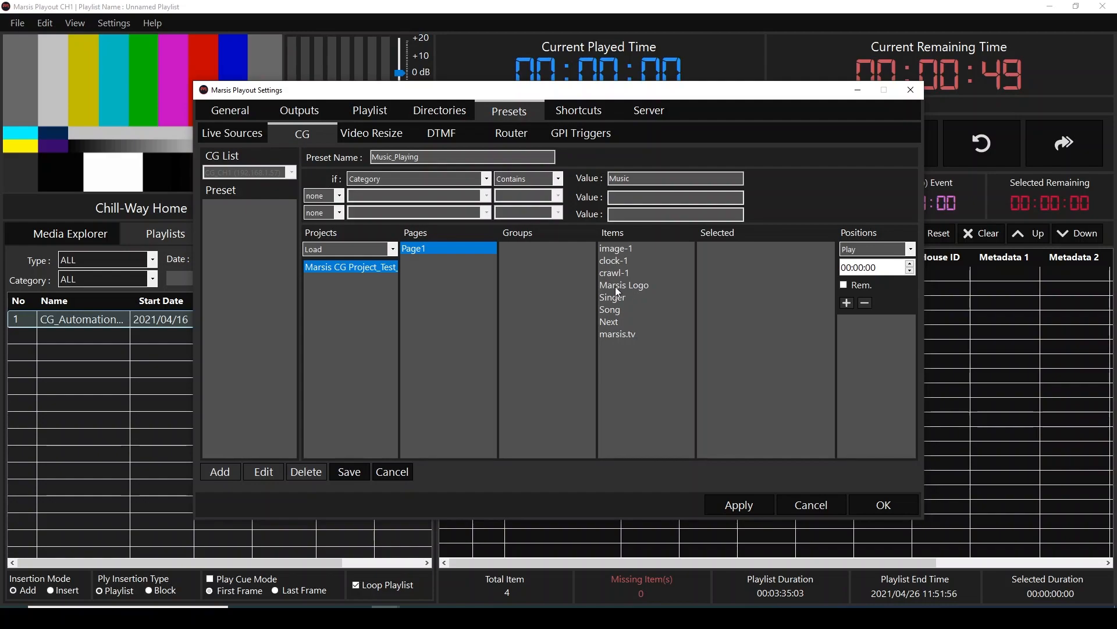
mouse_move(626, 339)
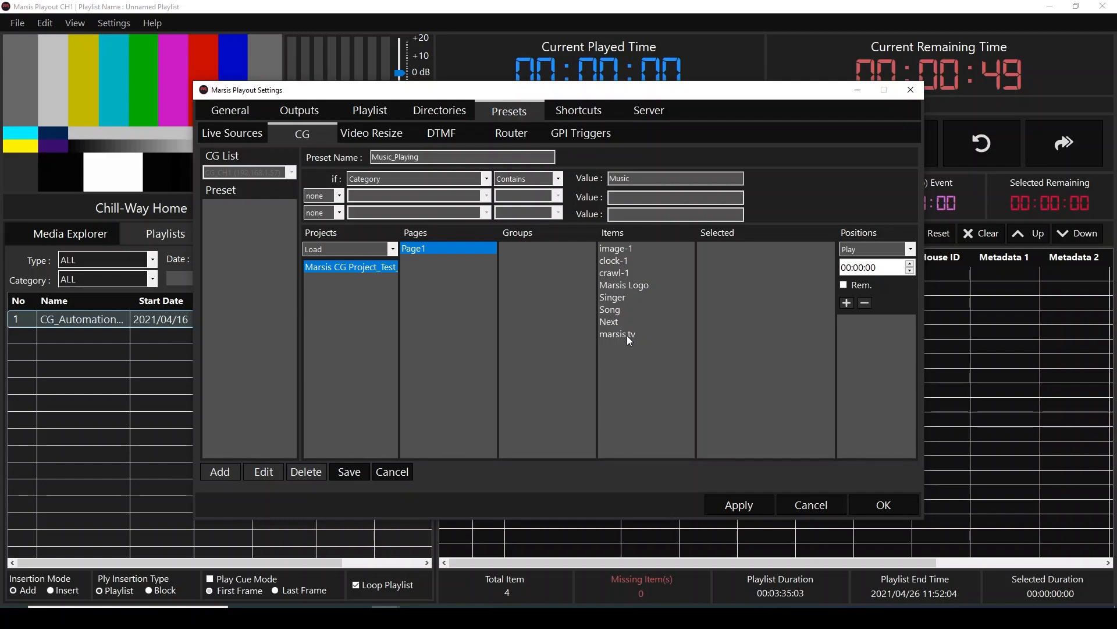
mouse_move(630, 262)
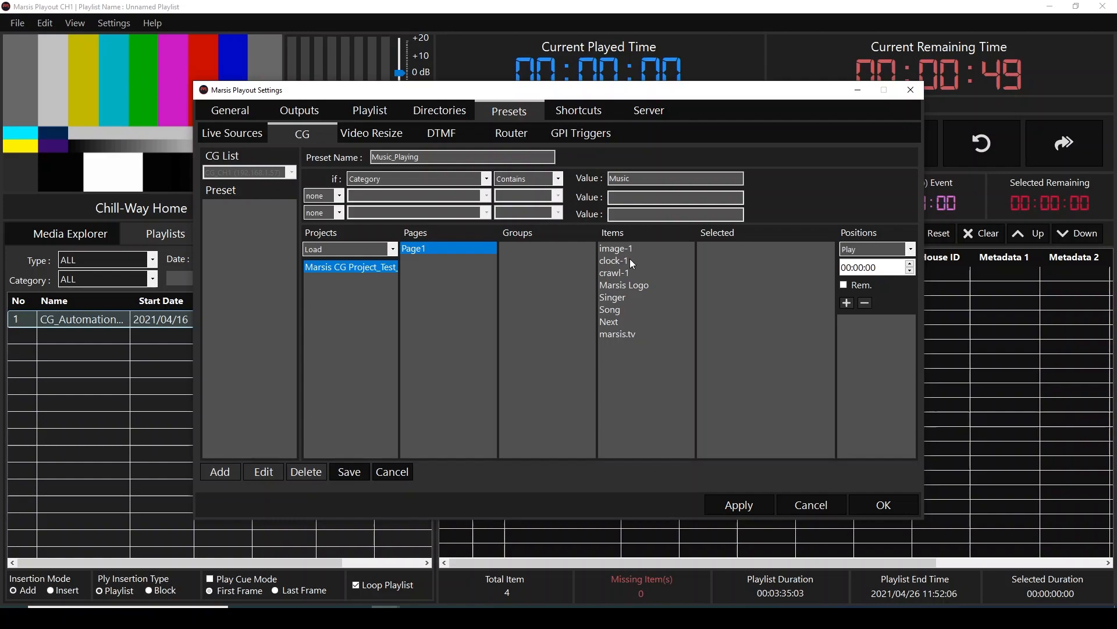
Give image-1, clock-1 and crawl-1 each a Play cue at 00:00:00 in the preset
click(614, 248)
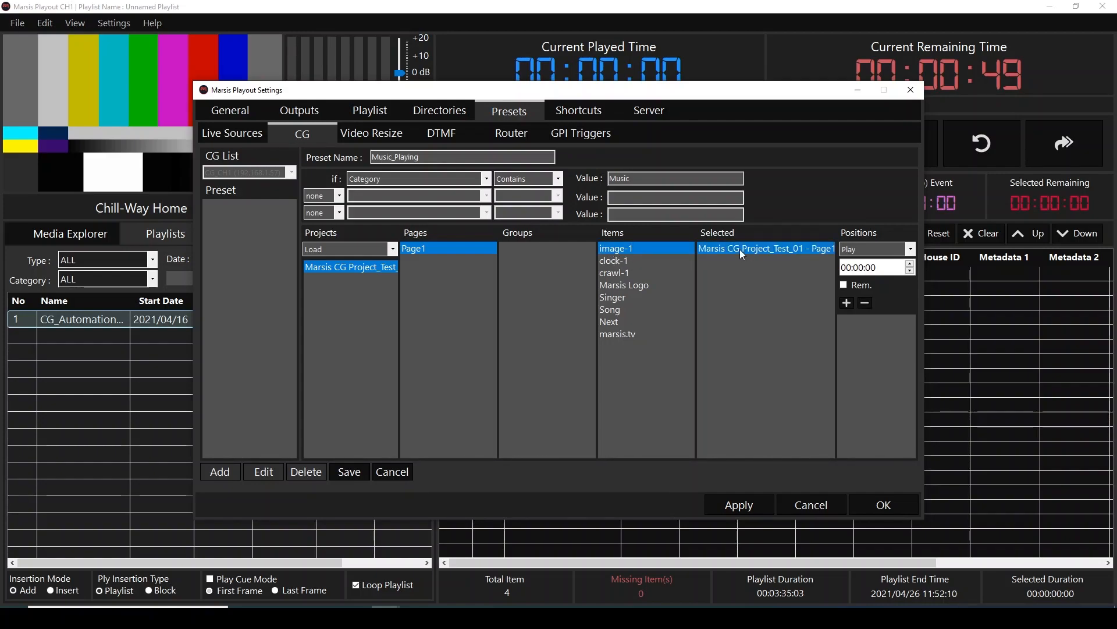
mouse_move(777, 249)
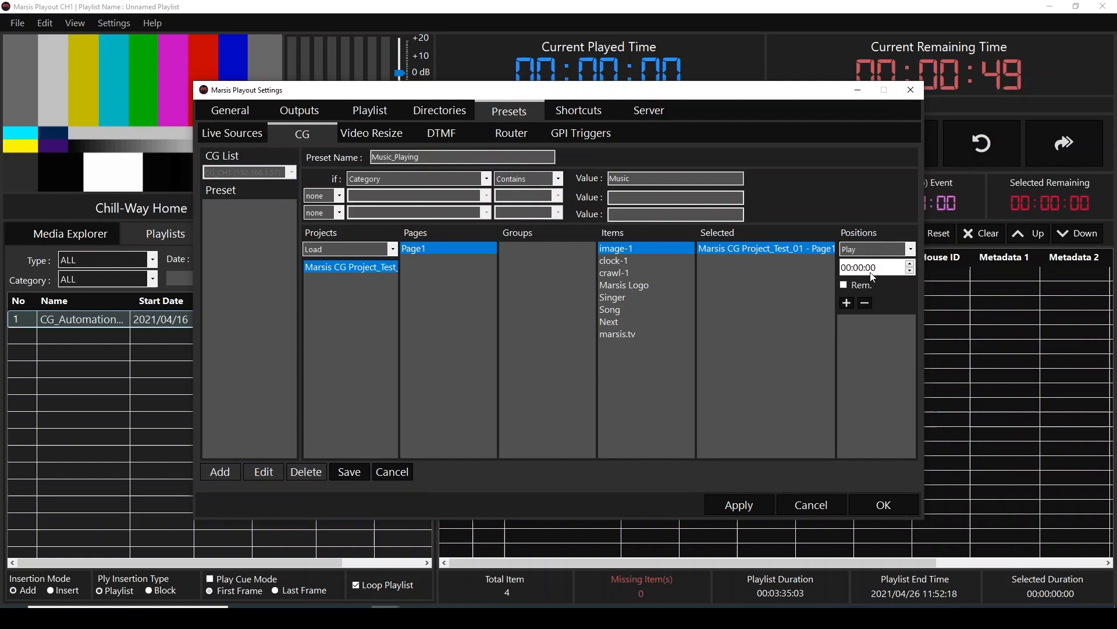
click(846, 303)
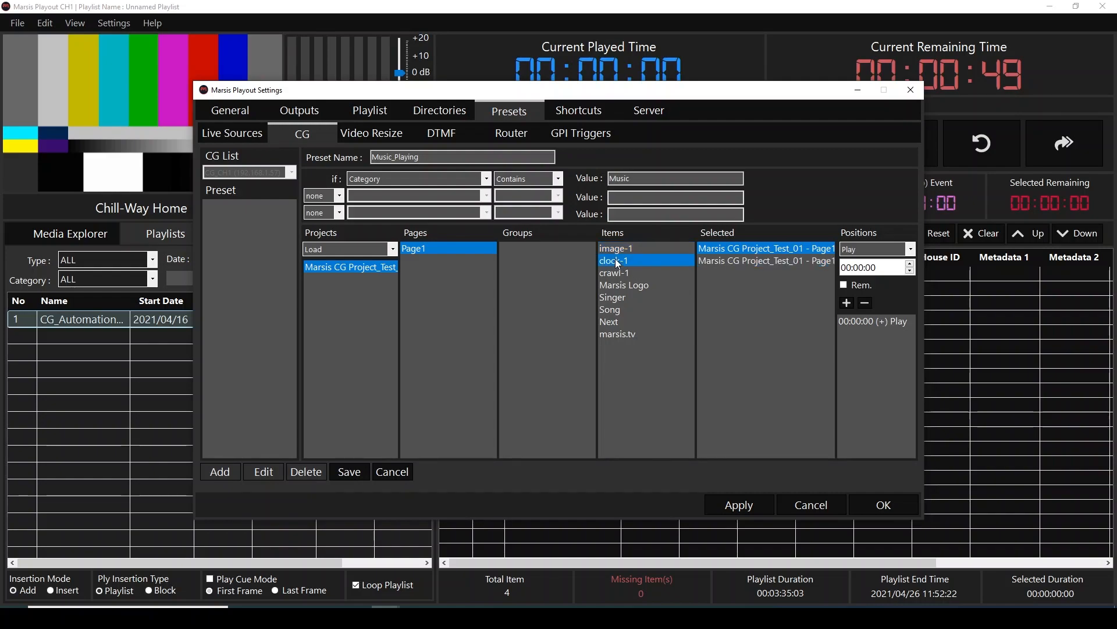
click(765, 260)
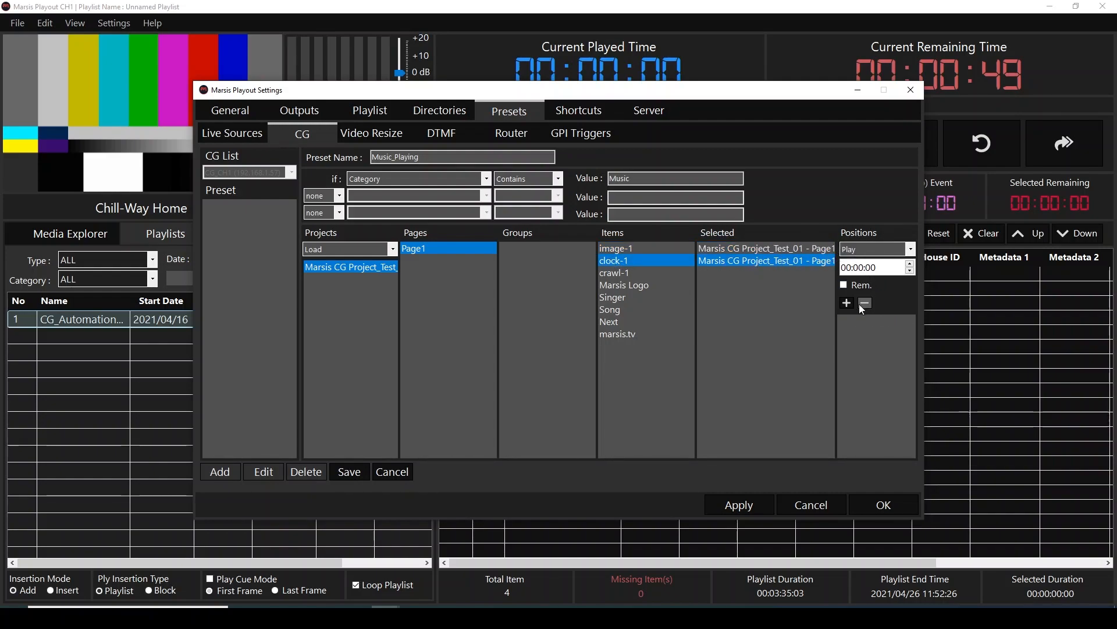
click(847, 302)
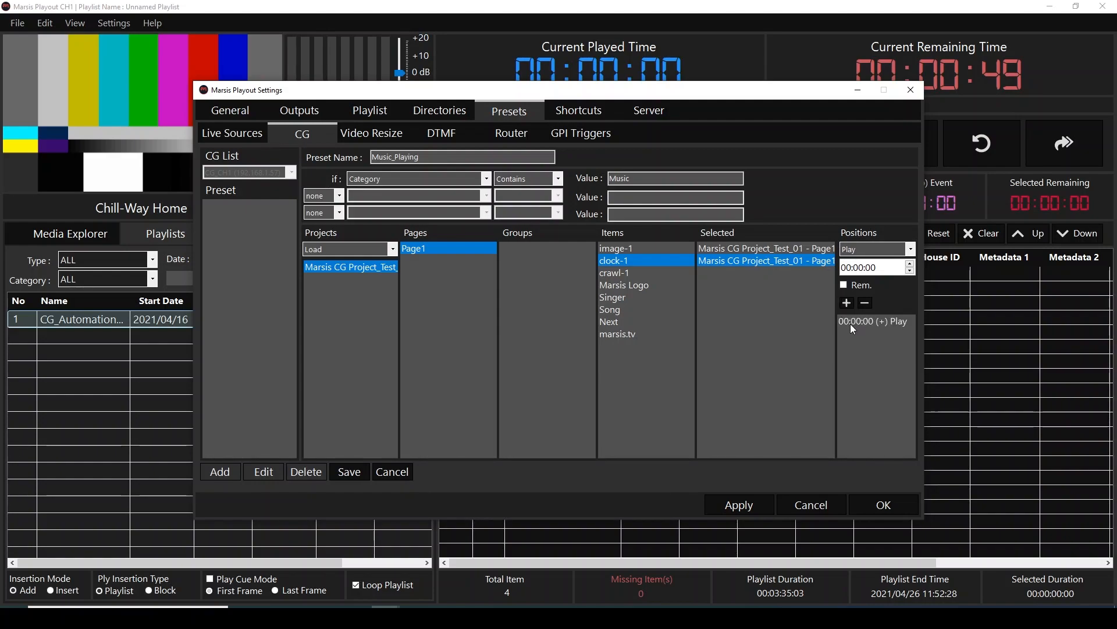
click(614, 272)
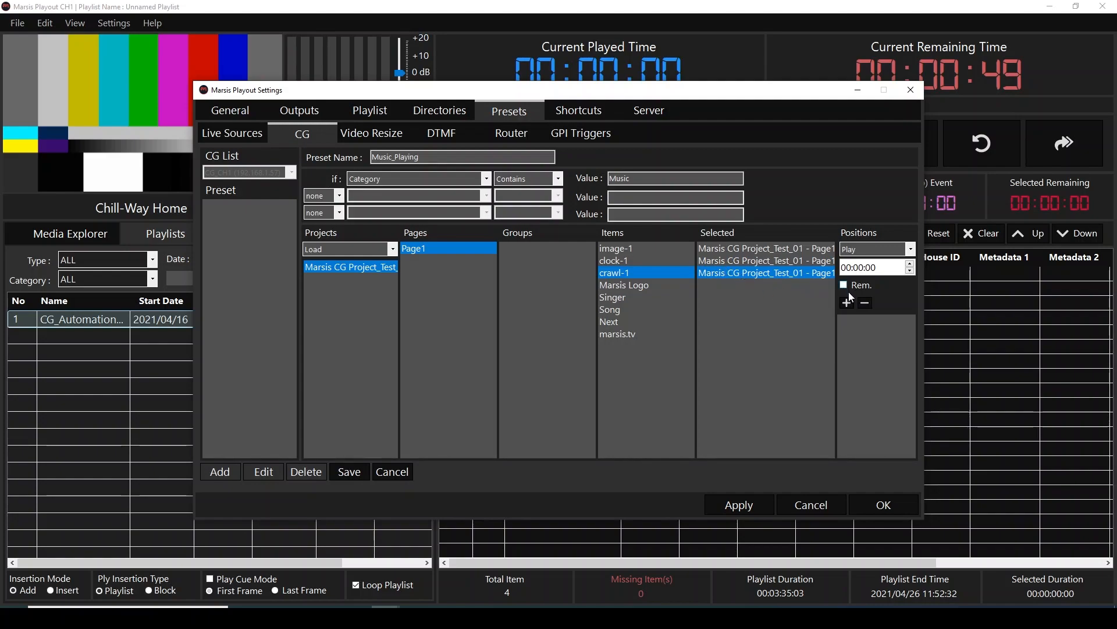
click(847, 303)
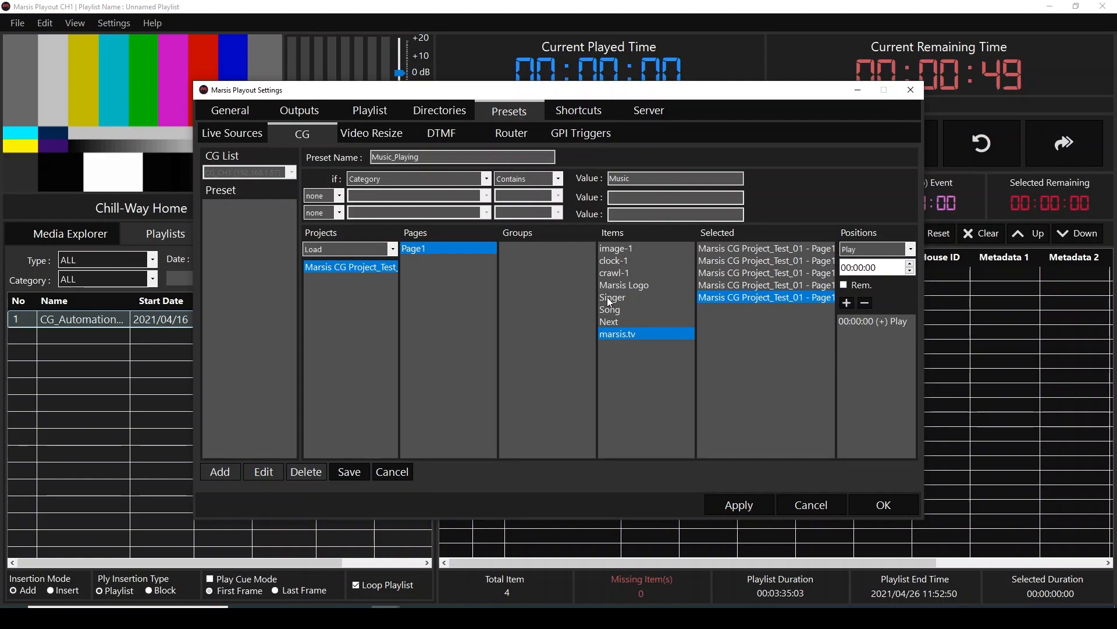
mouse_move(611, 297)
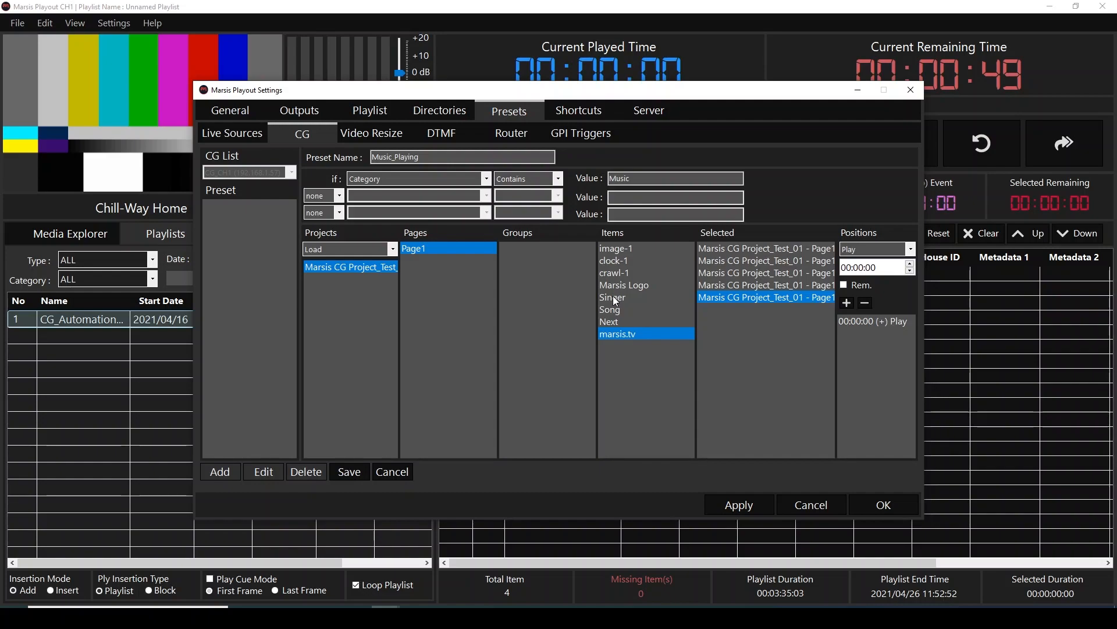
Add Singer playing at 00:00:00 and stopping at 00:00:20, then add Song to the preset
click(611, 297)
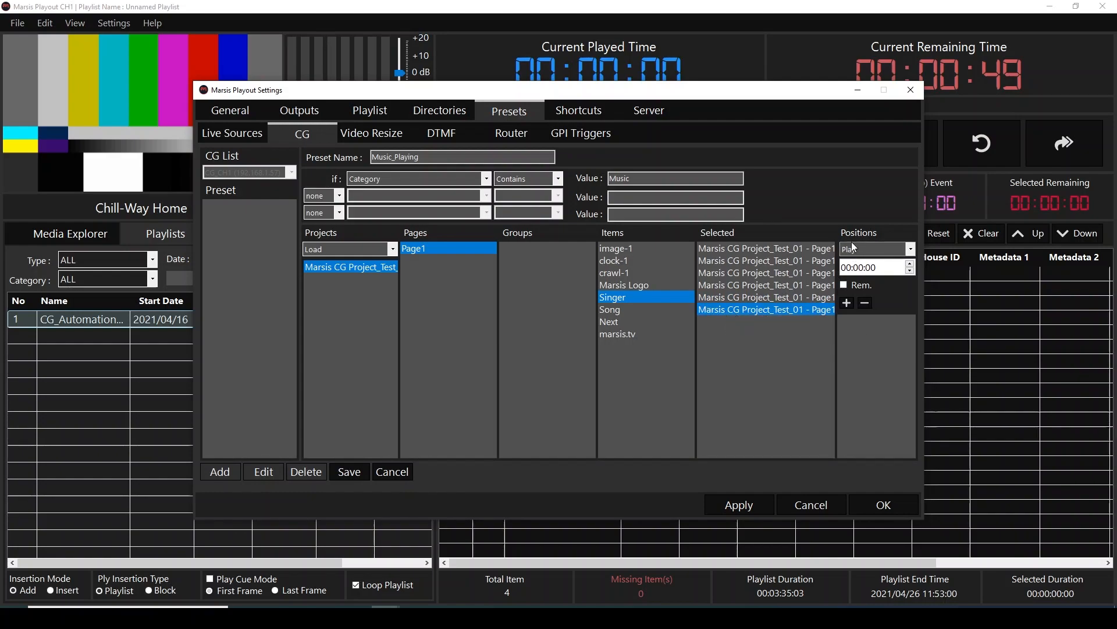
click(847, 303)
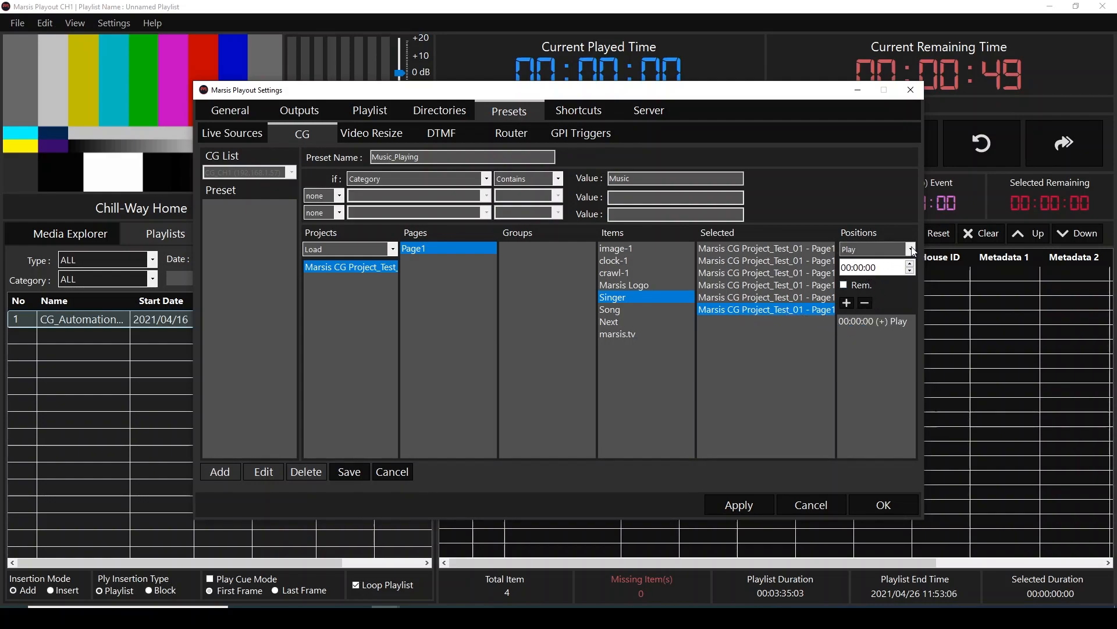
click(859, 268)
text(2)
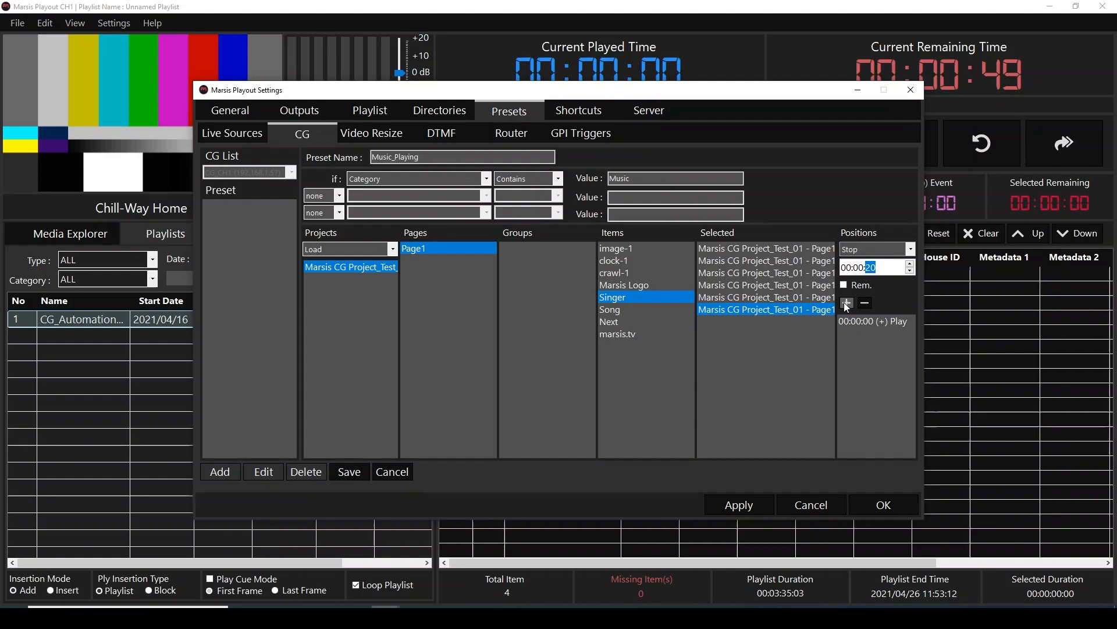
click(846, 303)
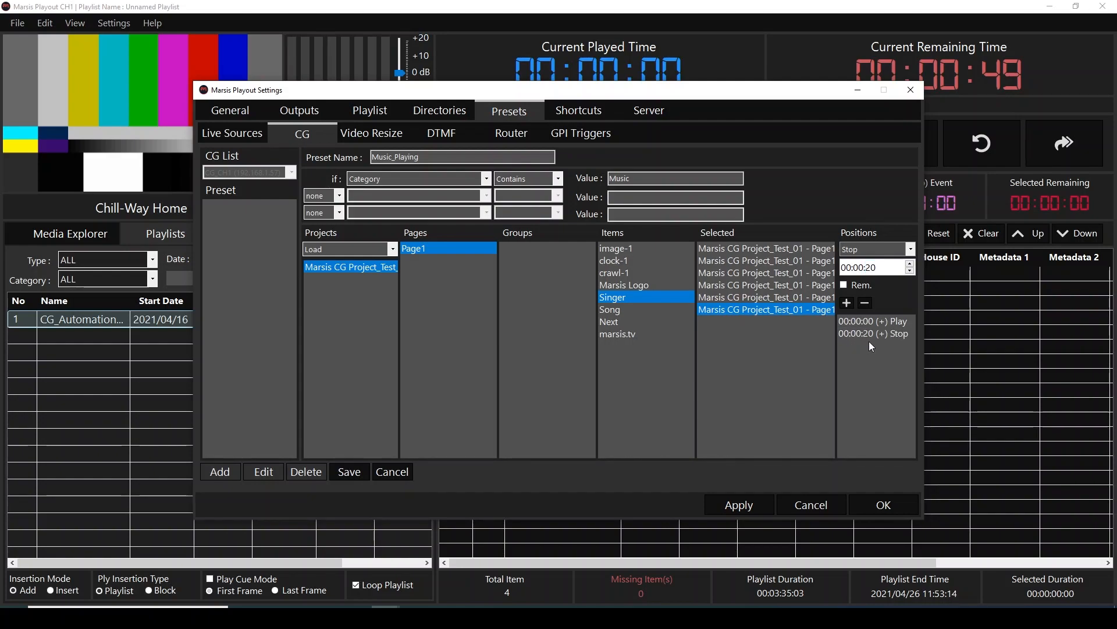
click(610, 309)
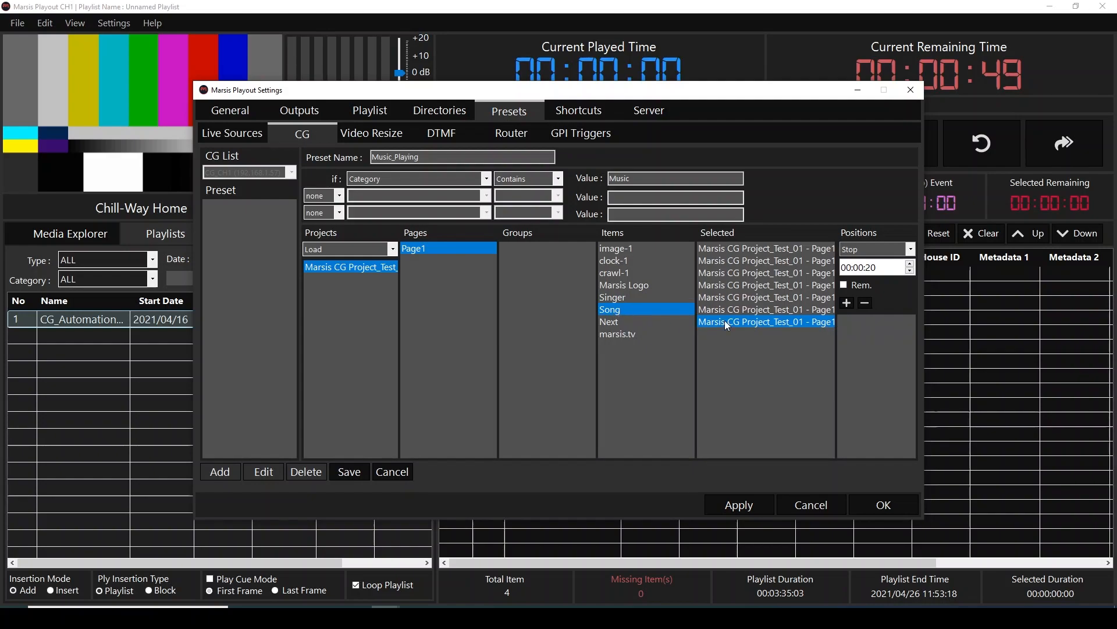
Give Song a Play cue at 00:00:00 and switch its next position action to Stop
click(873, 249)
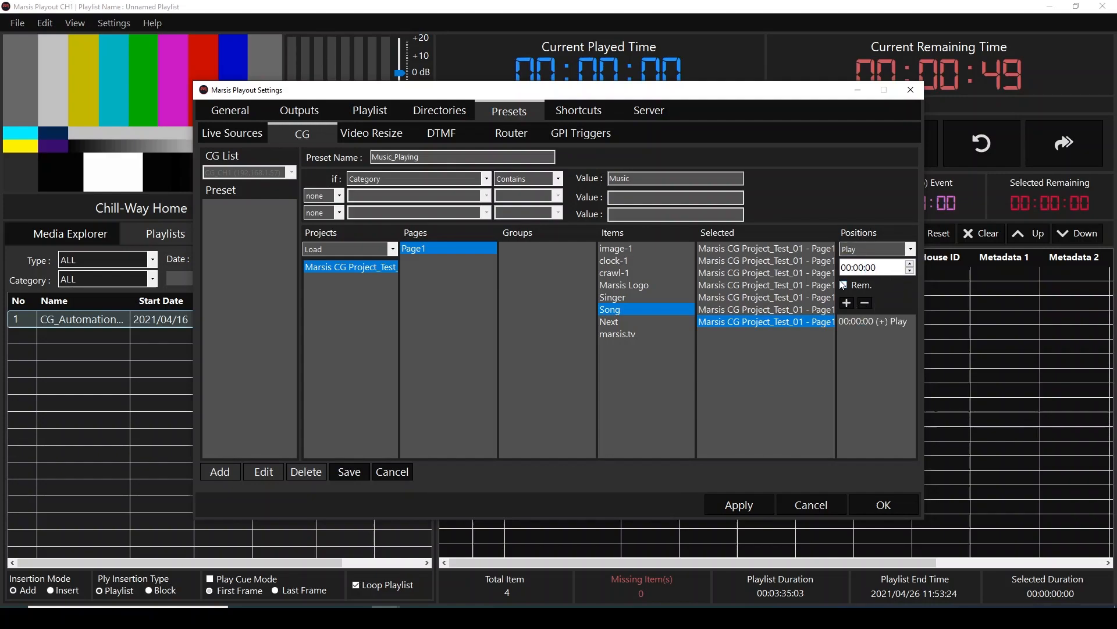
click(870, 249)
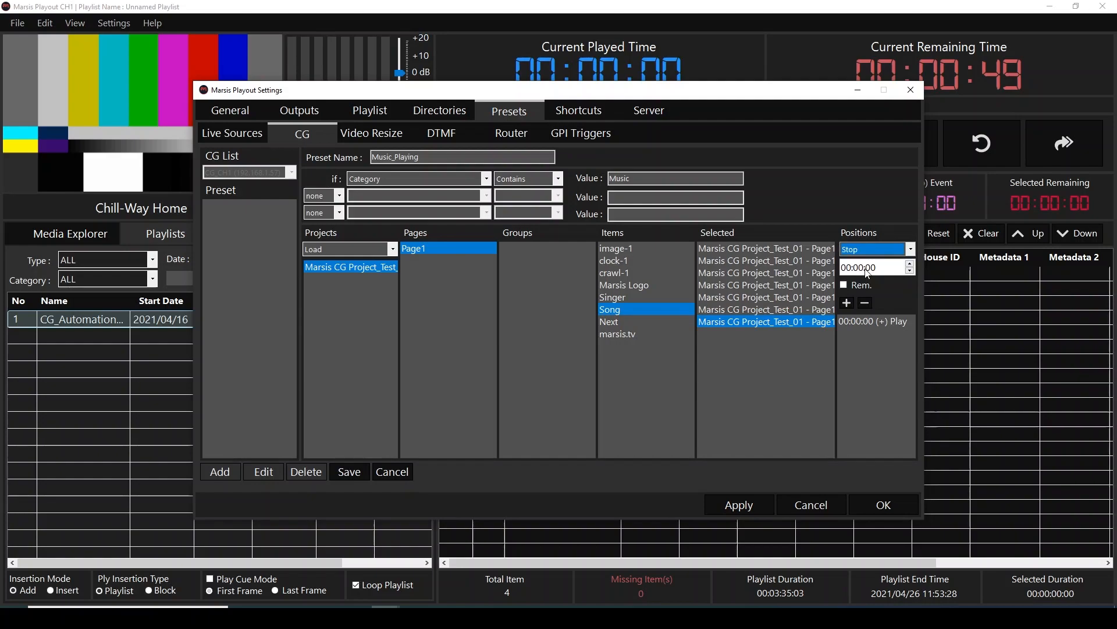